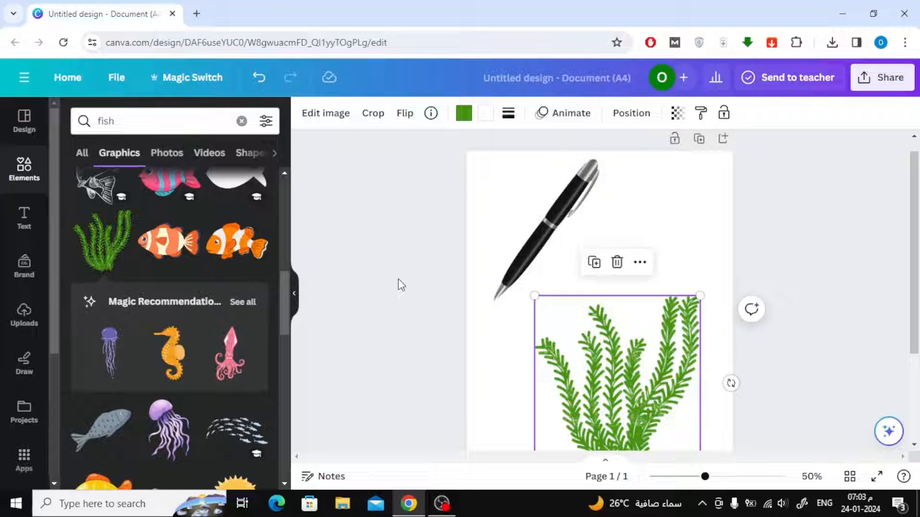
Select the pen graphic and bring up its Liquify effect gallery from Edit image
left_click(545, 229)
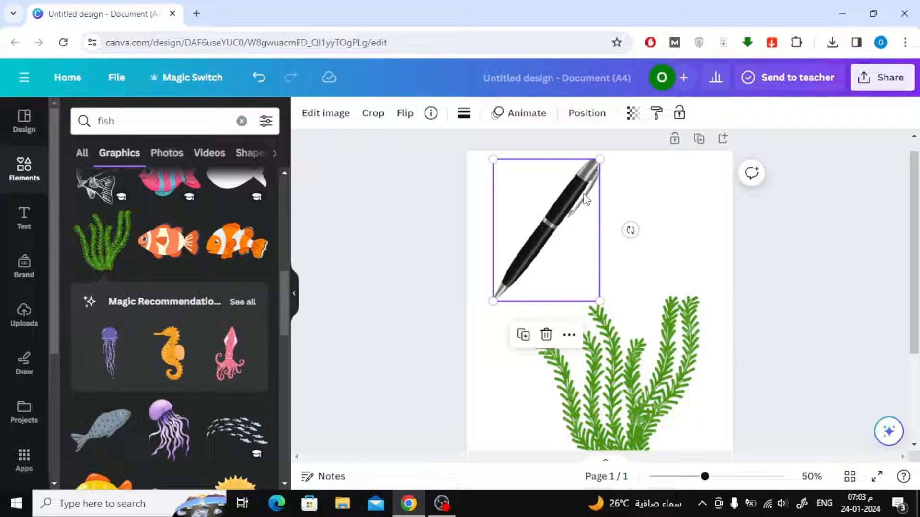
left_click(325, 113)
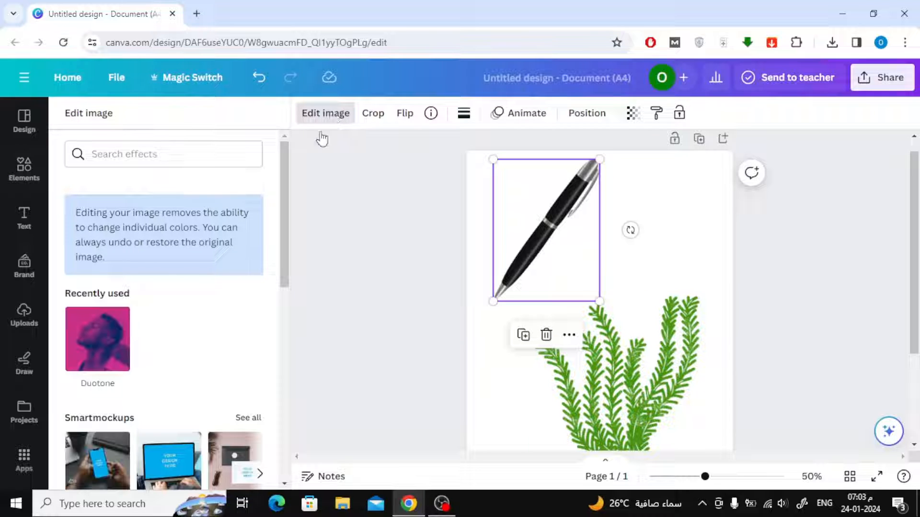
scroll("down", 3)
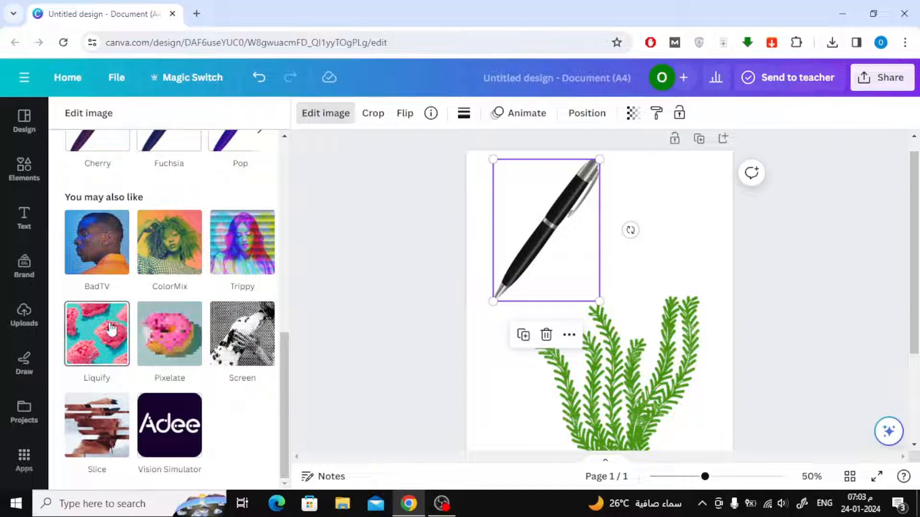
left_click(96, 333)
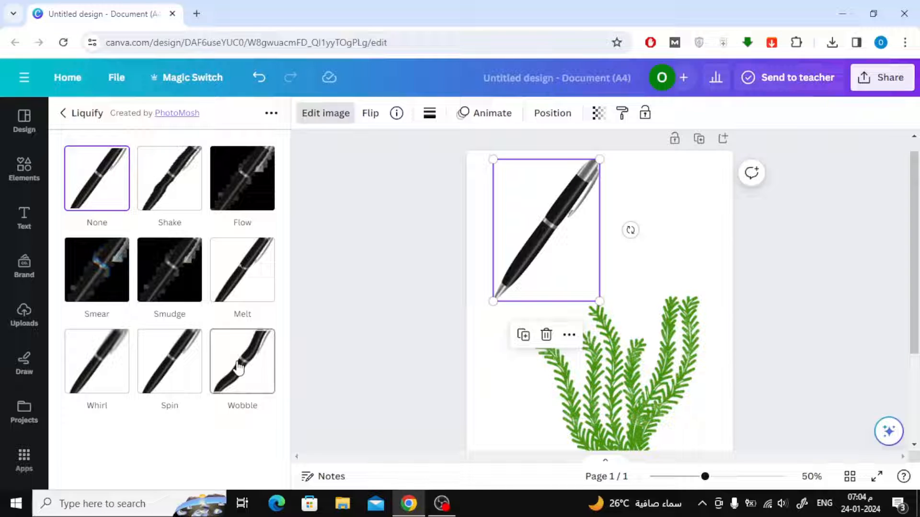
Preview Spin, Whirl, Shake and Smear on the pen, then apply the Wobble bend
left_click(241, 362)
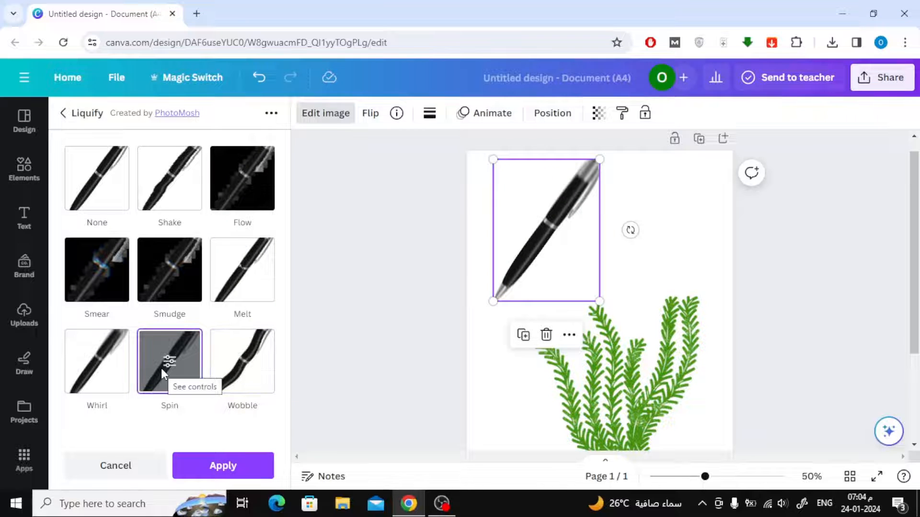
left_click(96, 361)
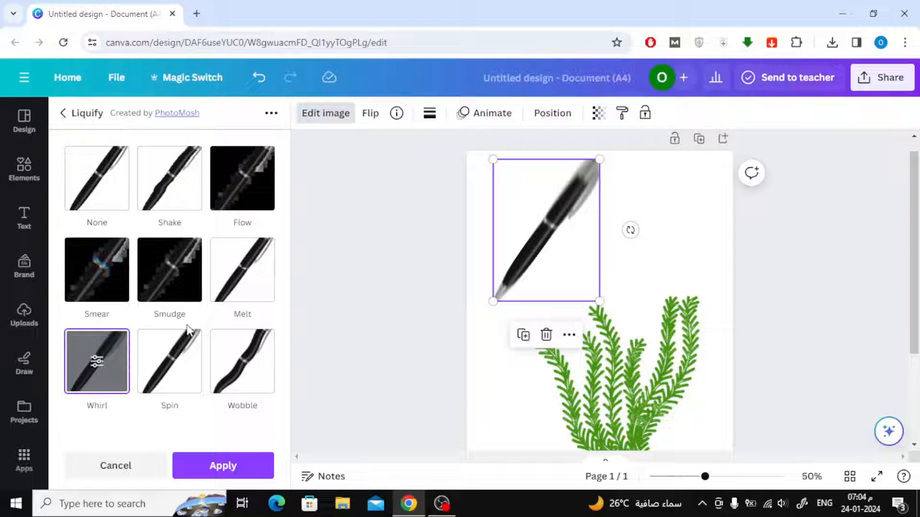
left_click(242, 361)
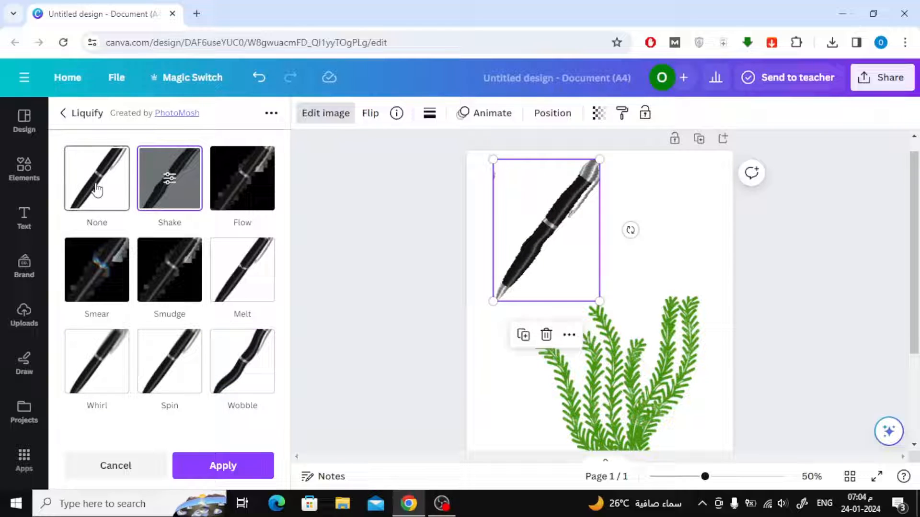
left_click(242, 178)
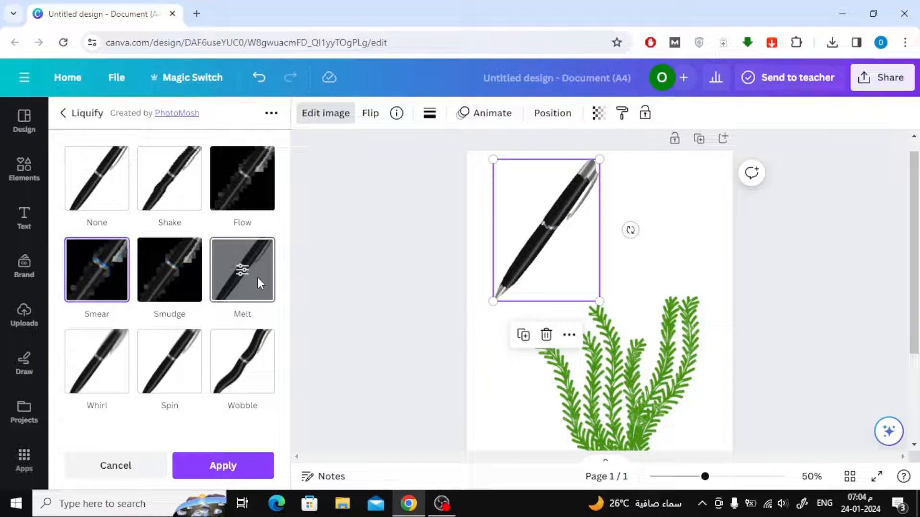
left_click(242, 361)
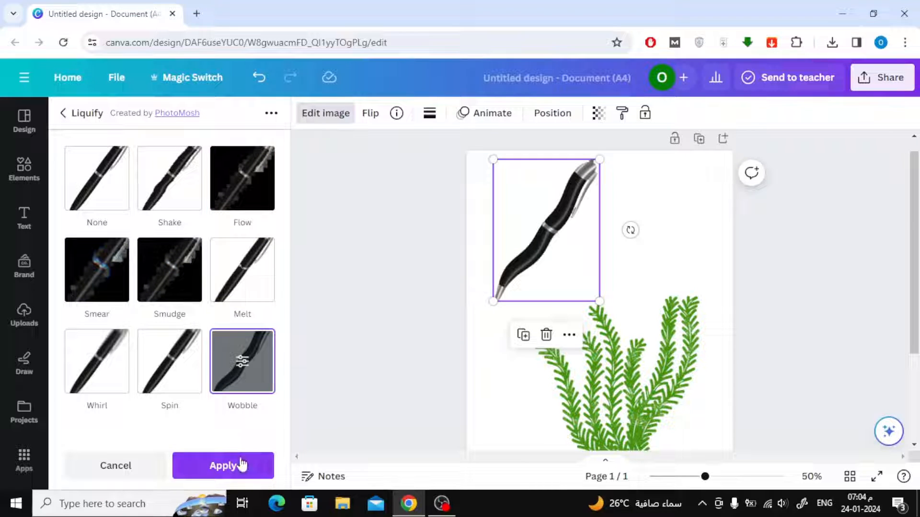
left_click(223, 465)
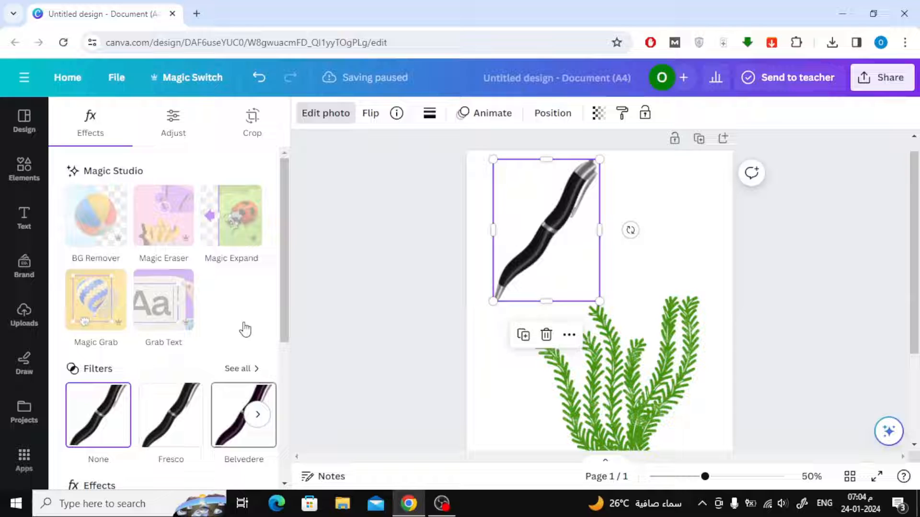
Show all Liquify variants for the seaweed graphic and preview Wobble on its fronds
scroll("down", 3)
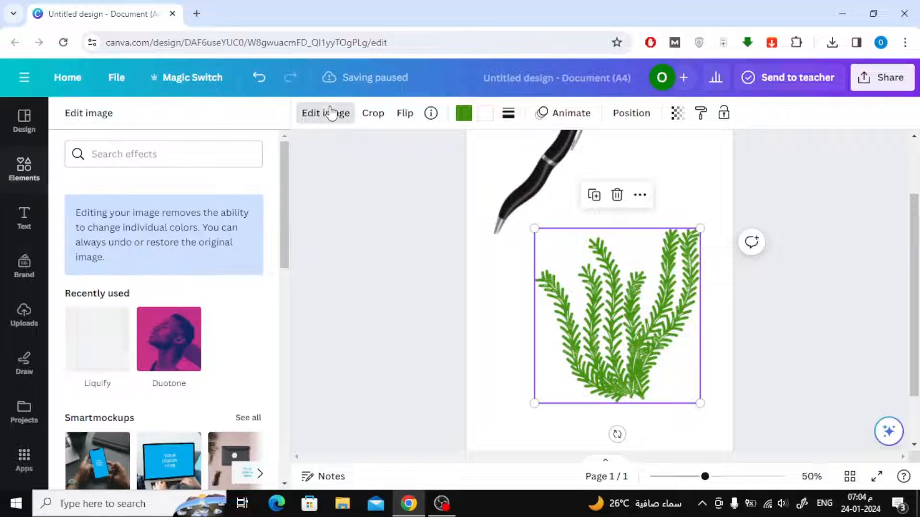
scroll("down", 3)
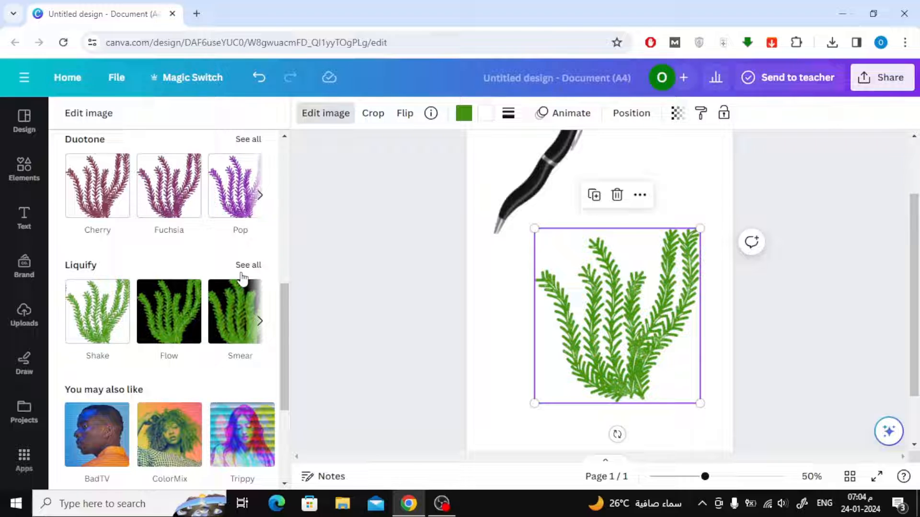
left_click(247, 264)
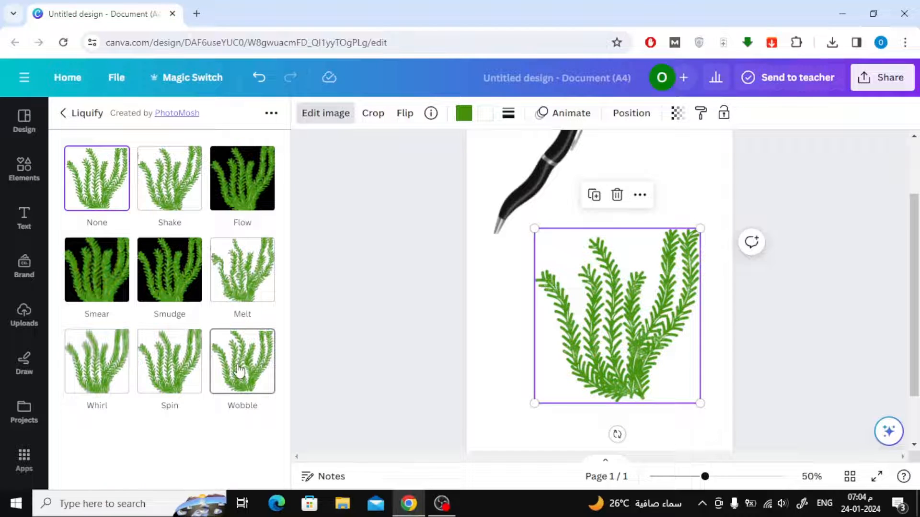
left_click(241, 361)
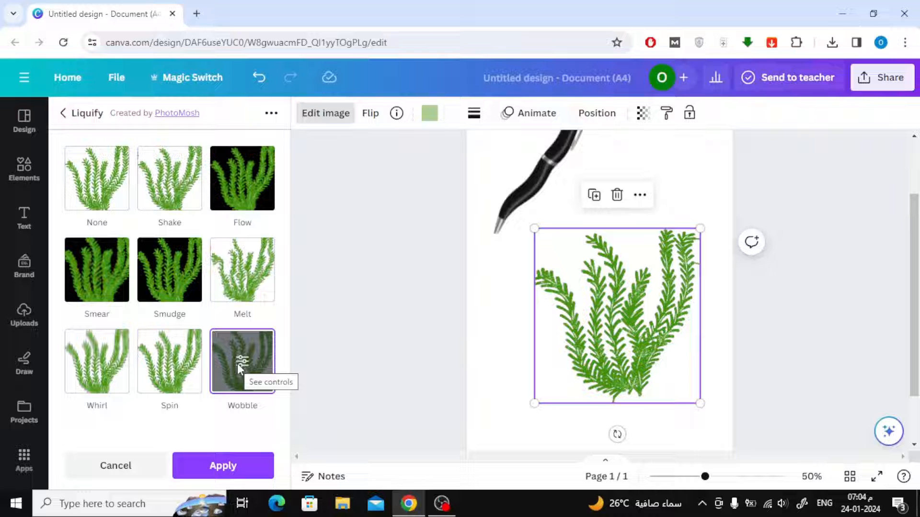
Set the seaweed's Wobble amount to about 0.02 and its size to 9
left_click(241, 361)
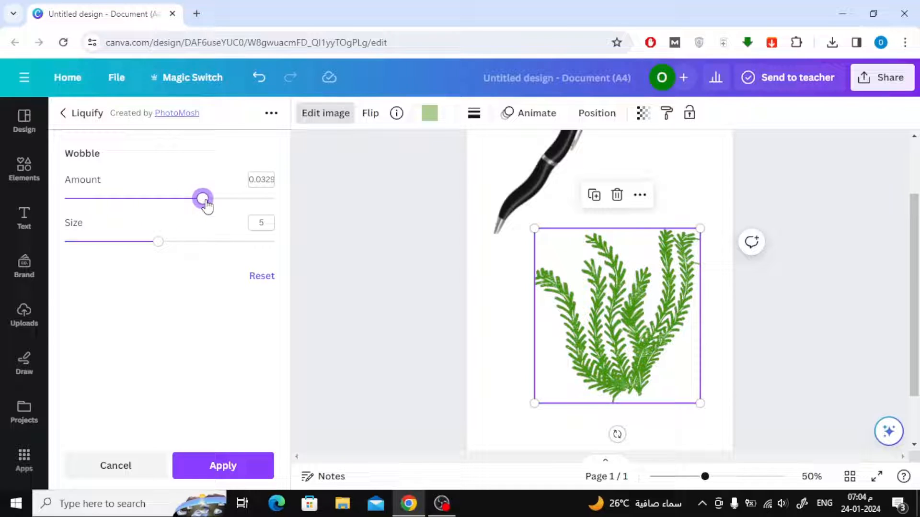
left_click_drag(202, 198, 153, 198)
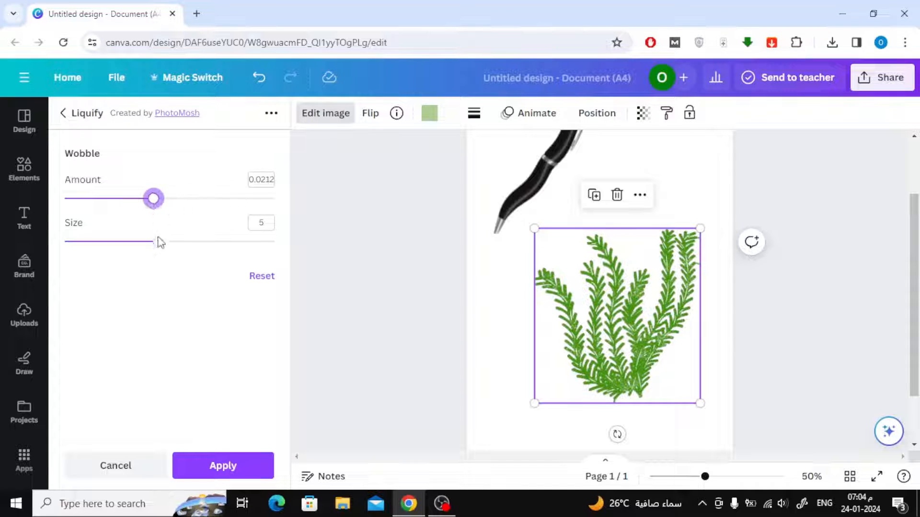
left_click_drag(153, 240, 88, 240)
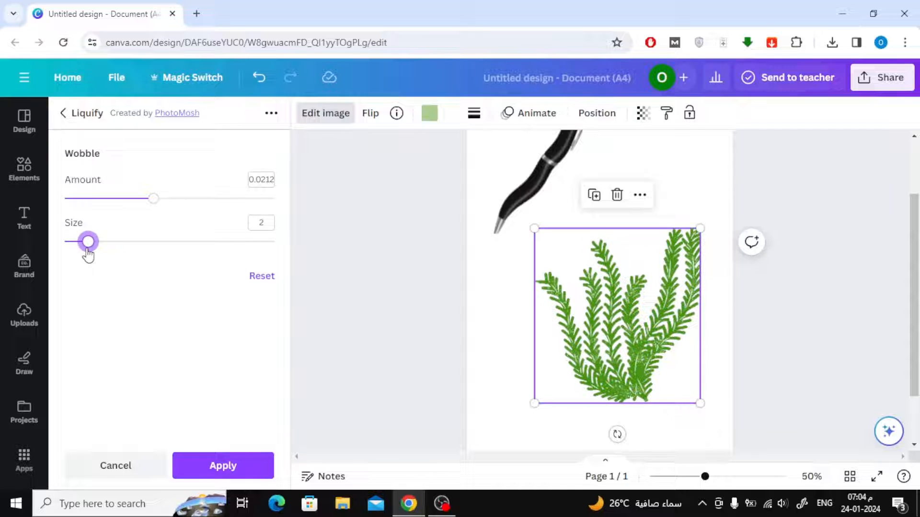
left_click_drag(88, 241, 228, 242)
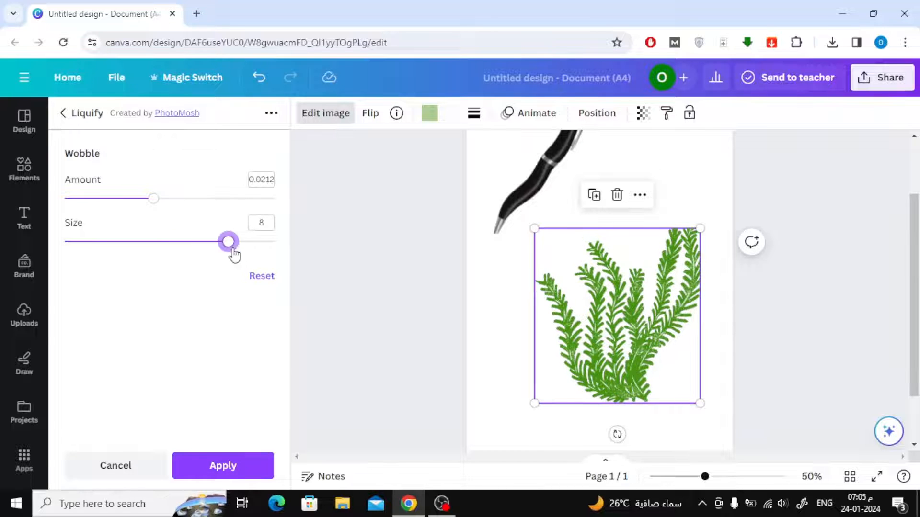
left_click_drag(228, 242, 251, 242)
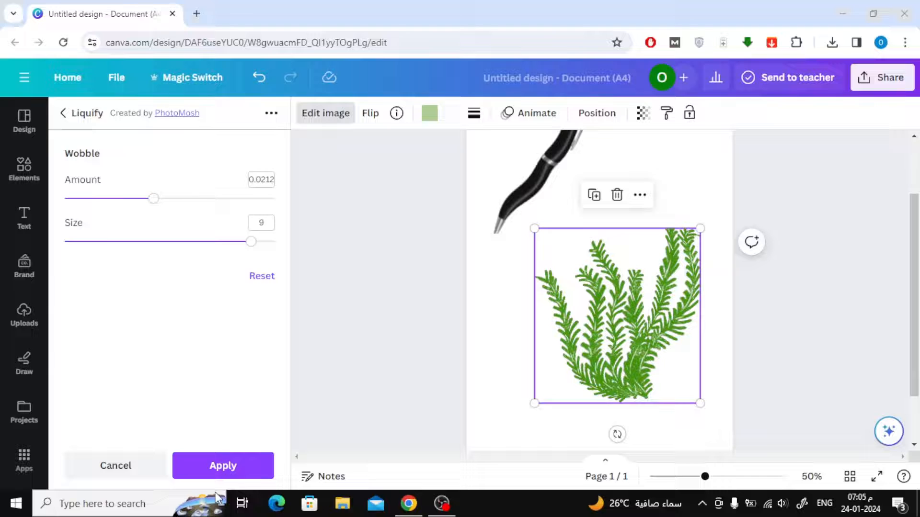